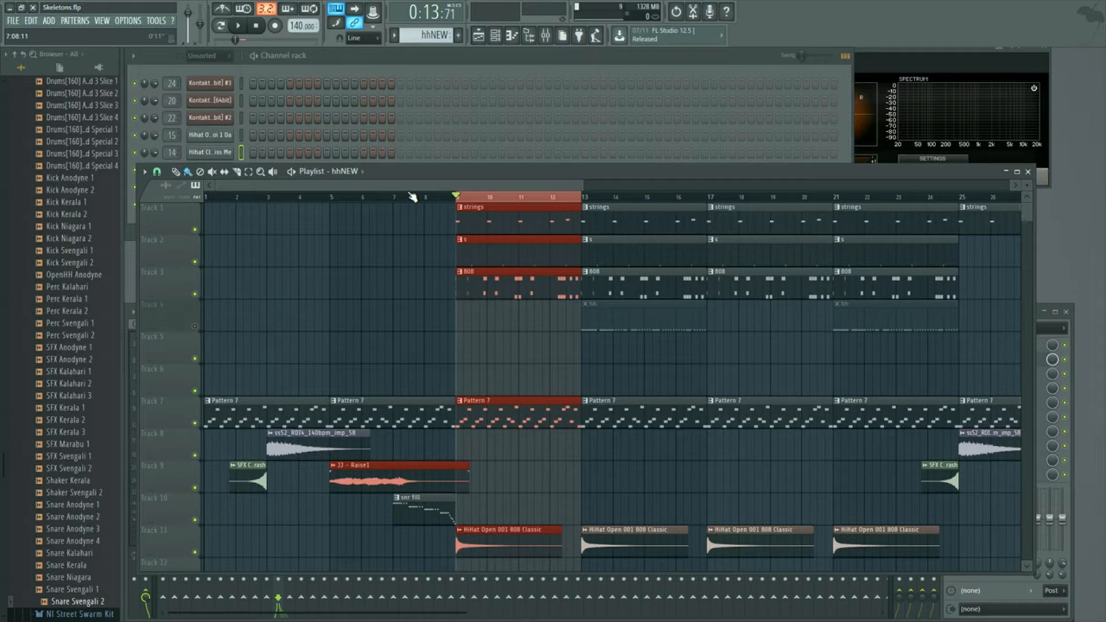
pyautogui.moveTo(405, 175)
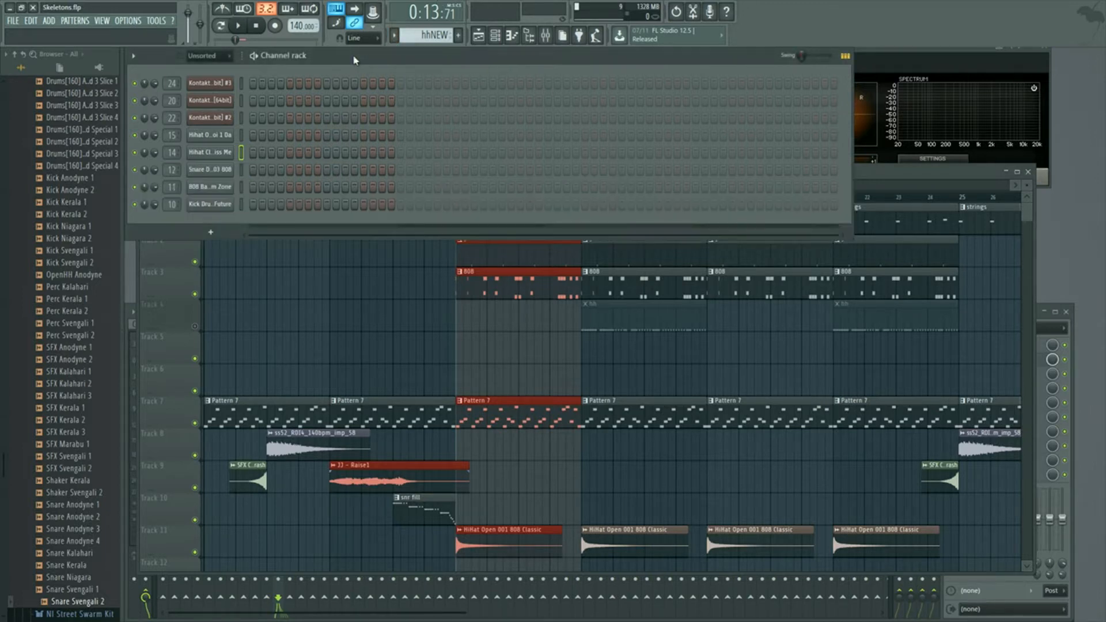
pyautogui.moveTo(237, 159)
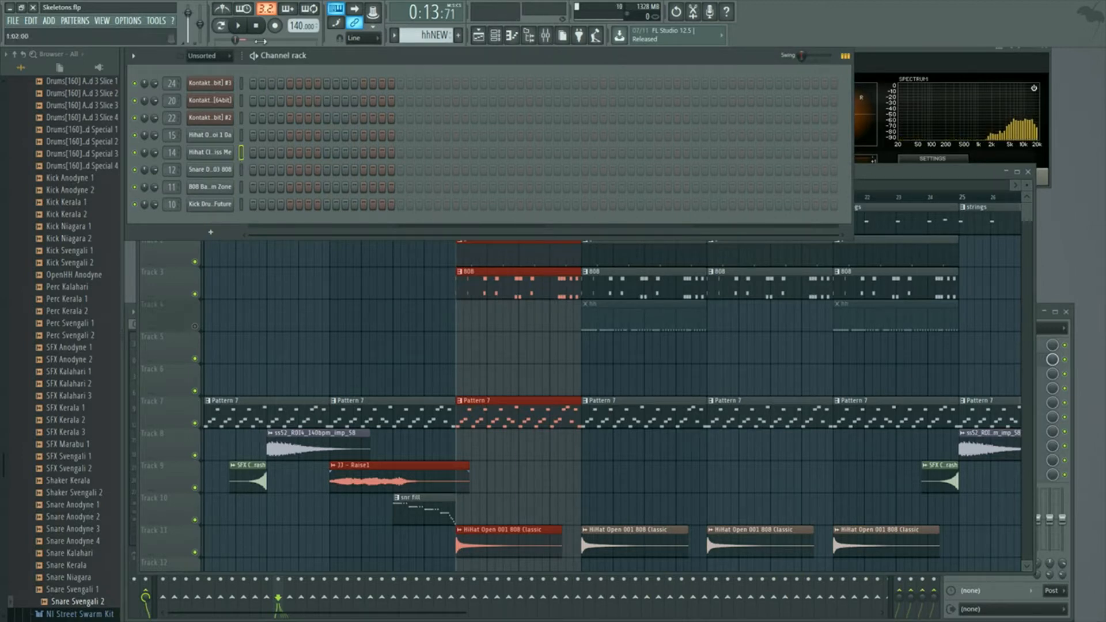
# Open the Hihat Closed 025 Miss Me channel's piano roll from the Channel rack, then play and stop the song.
pyautogui.rightClick(210, 152)
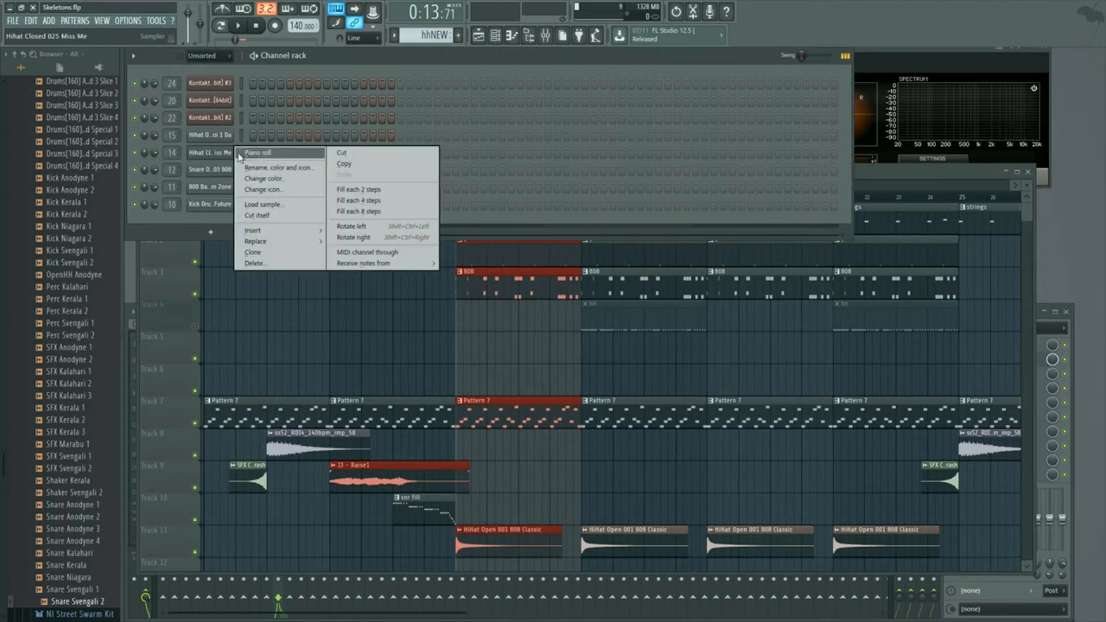
pyautogui.click(266, 152)
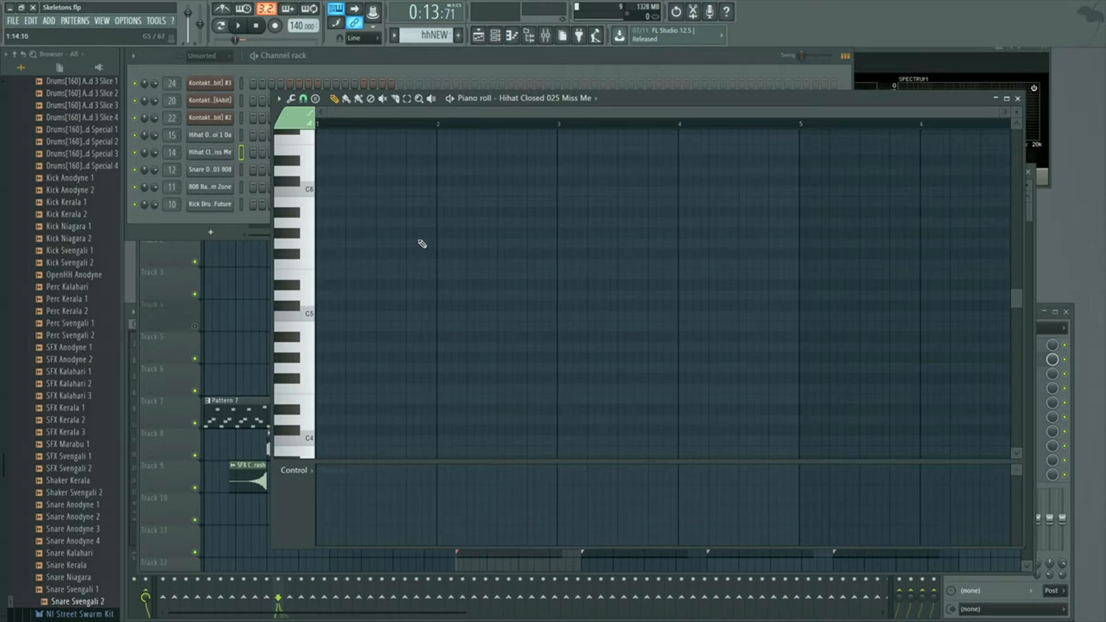
pyautogui.click(238, 26)
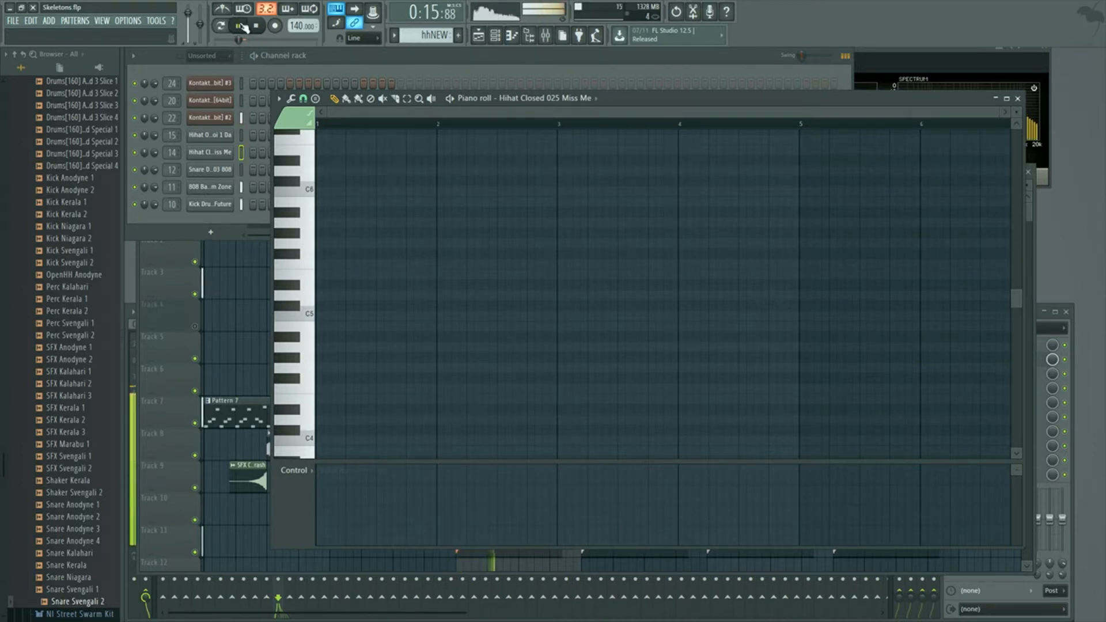
pyautogui.click(244, 26)
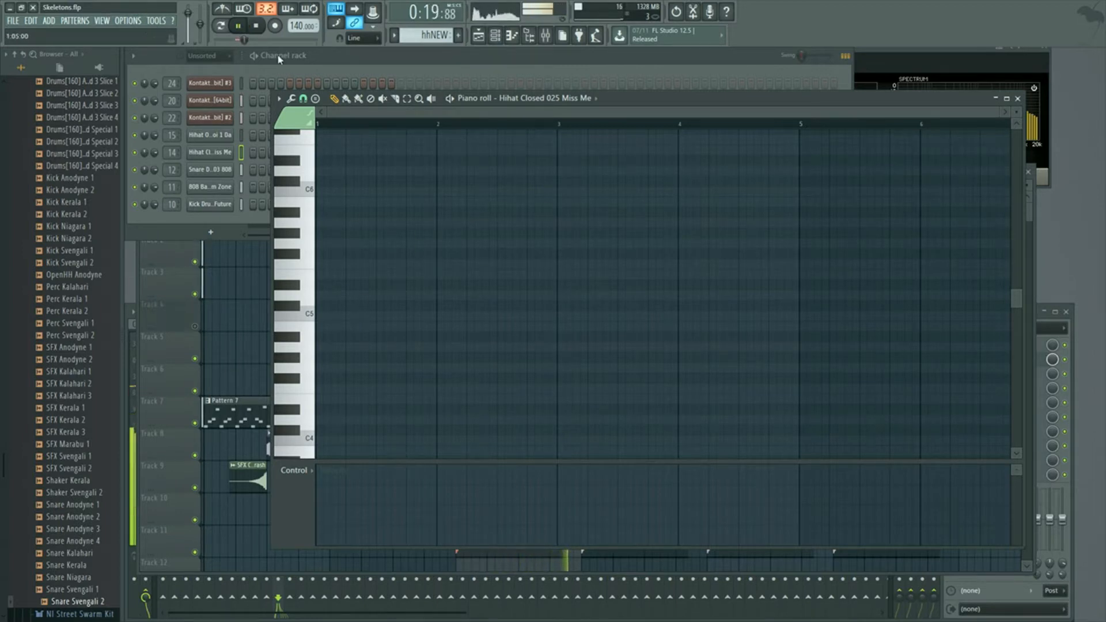
pyautogui.click(243, 26)
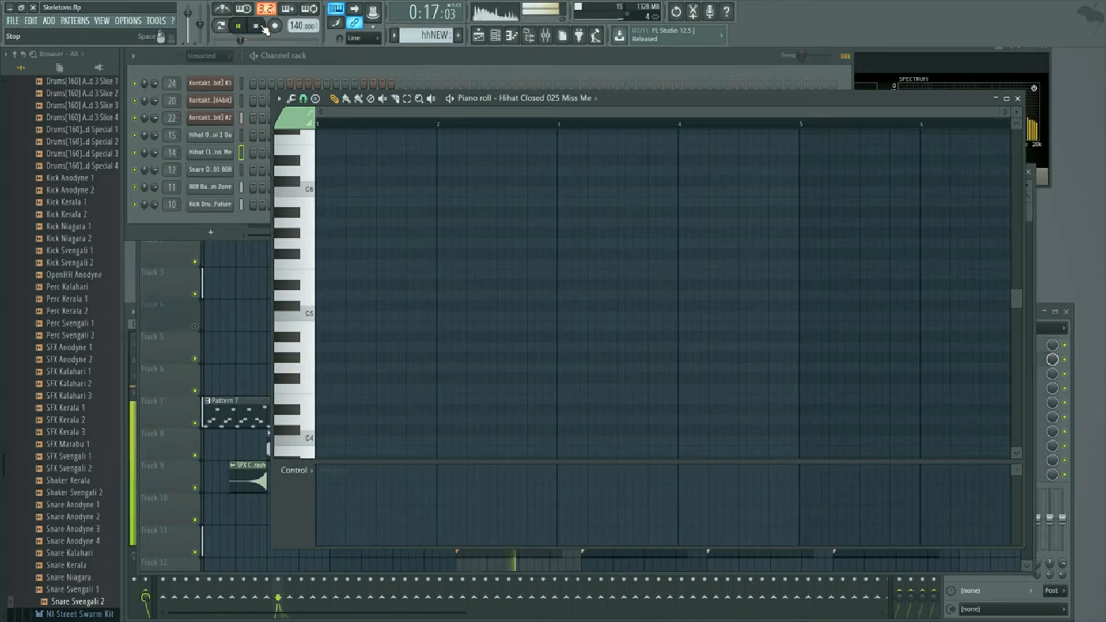
pyautogui.click(237, 27)
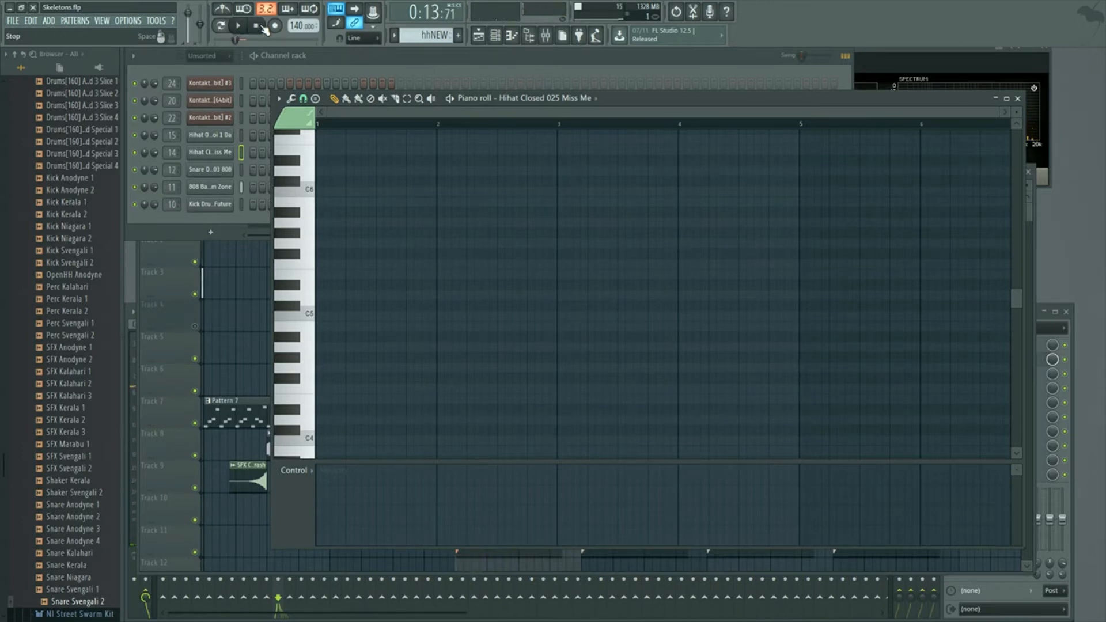
# Place a steady row of closed hi-hat notes along the C5 row with the Draw tool.
pyautogui.click(237, 26)
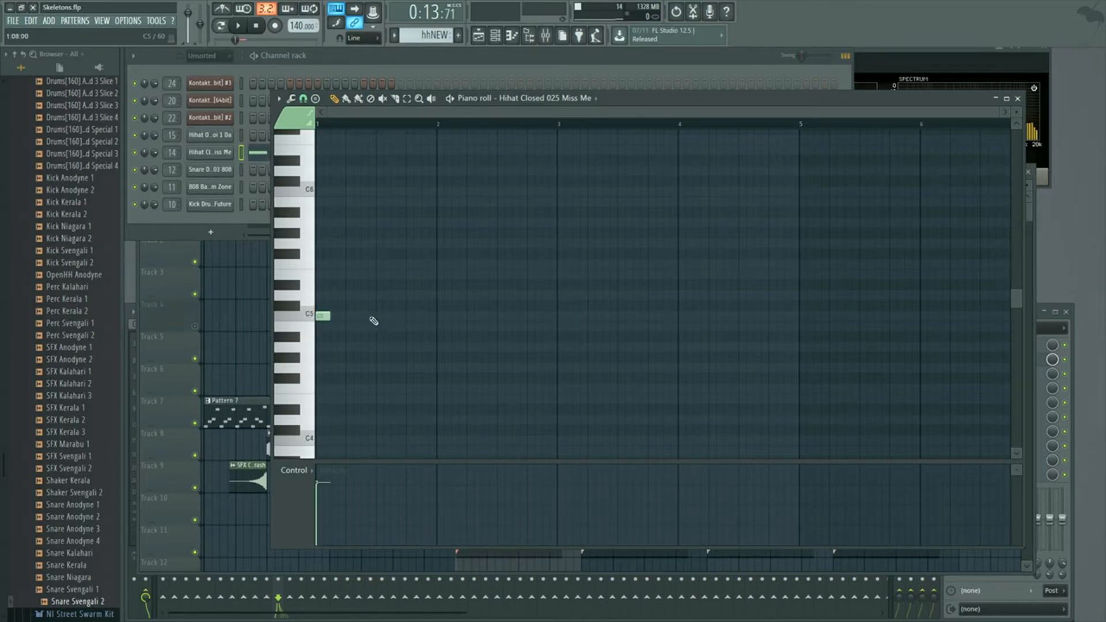
pyautogui.click(346, 315)
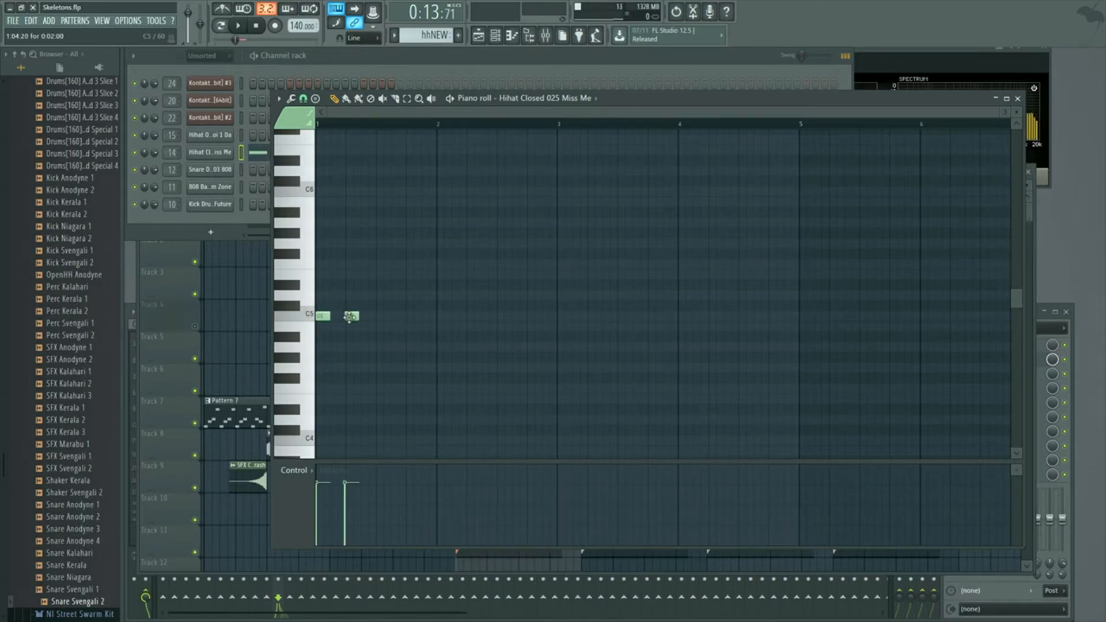
pyautogui.click(413, 316)
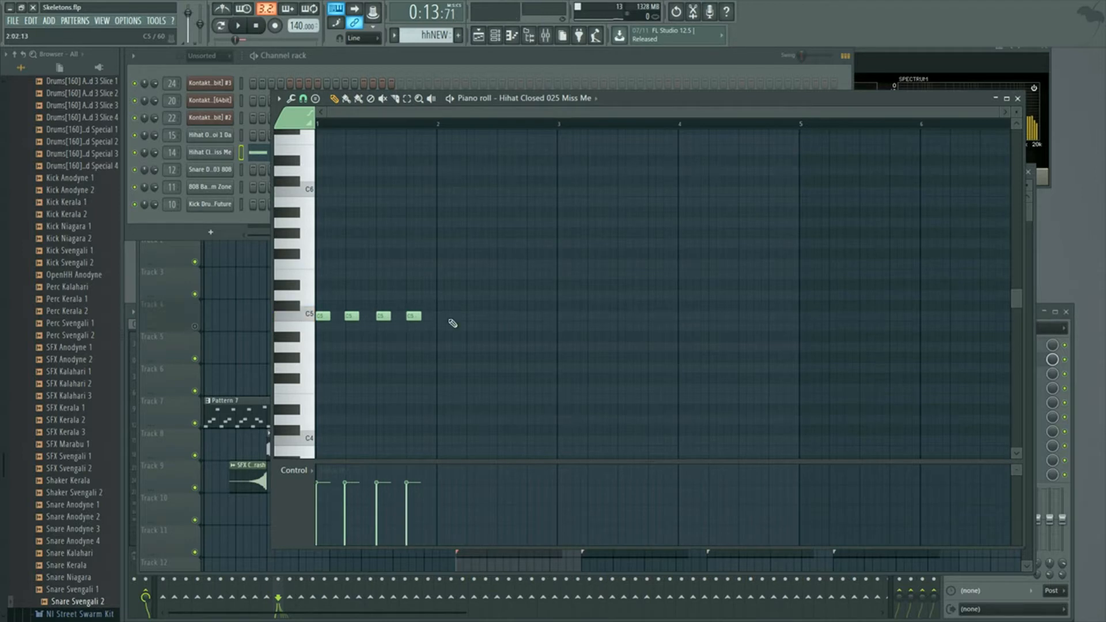
pyautogui.click(444, 315)
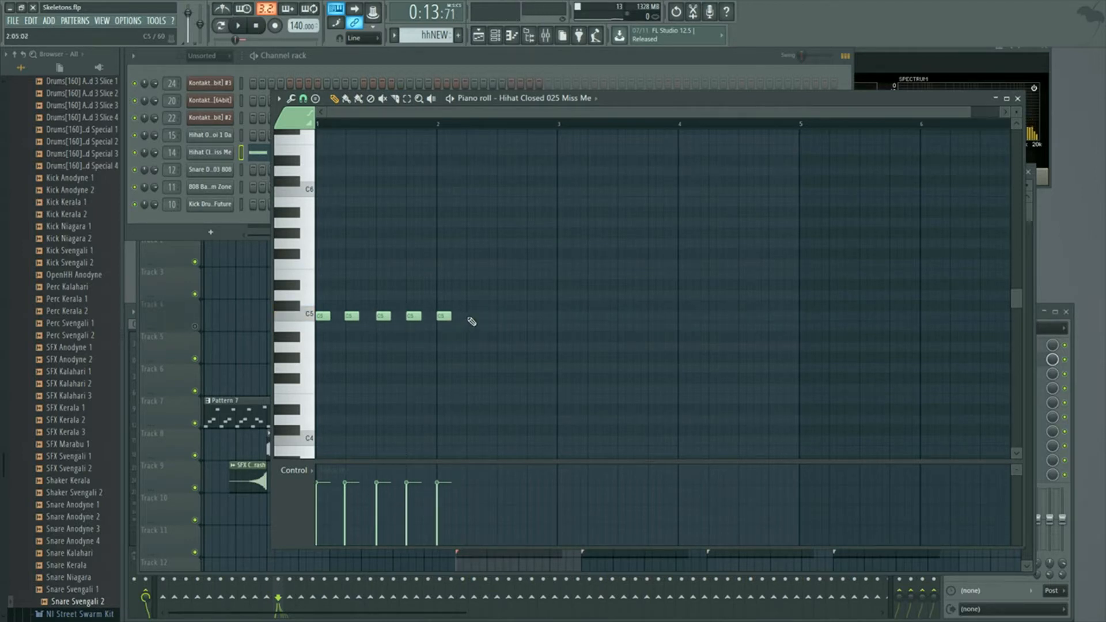
pyautogui.click(499, 315)
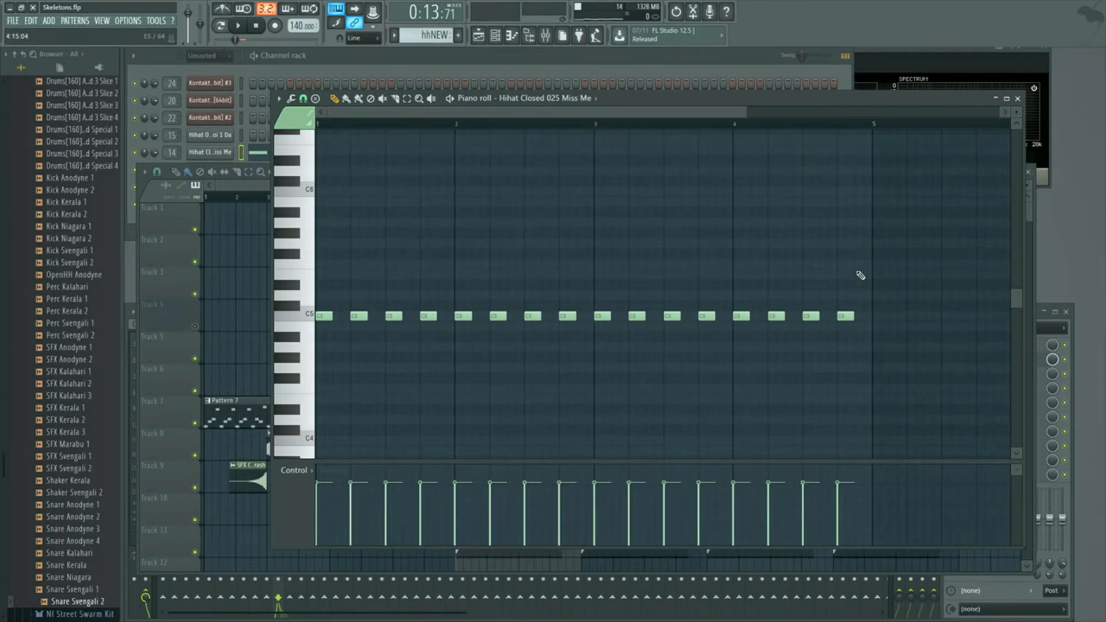
pyautogui.moveTo(875, 306)
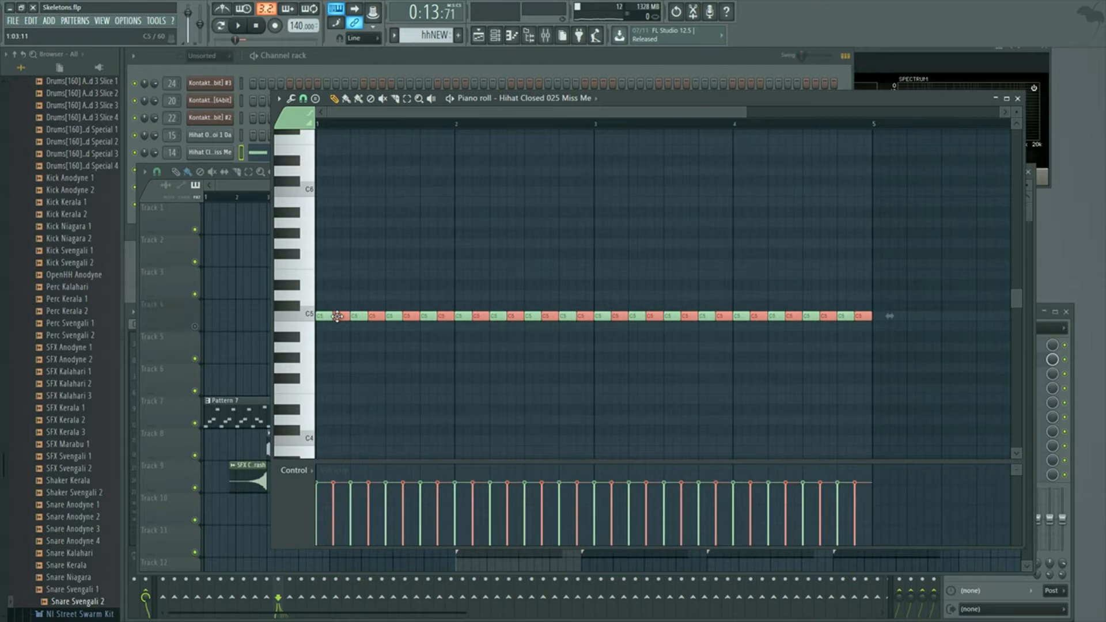
# Clear the selection and select the hi-hat notes in the second half of bar one.
pyautogui.click(239, 25)
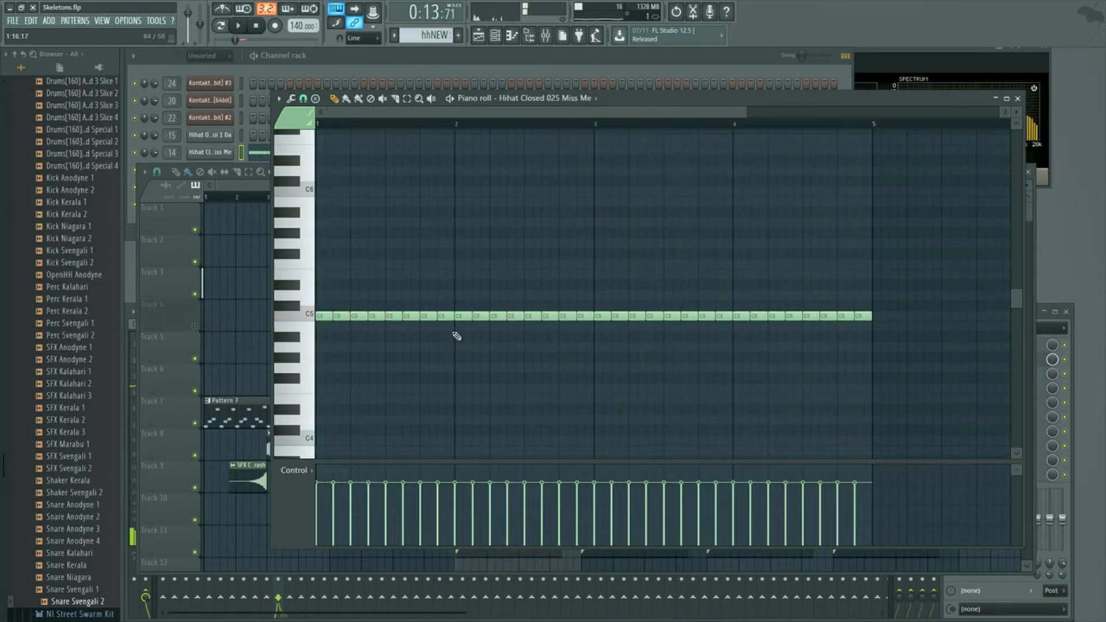
pyautogui.moveTo(387, 296); pyautogui.dragTo(432, 342)
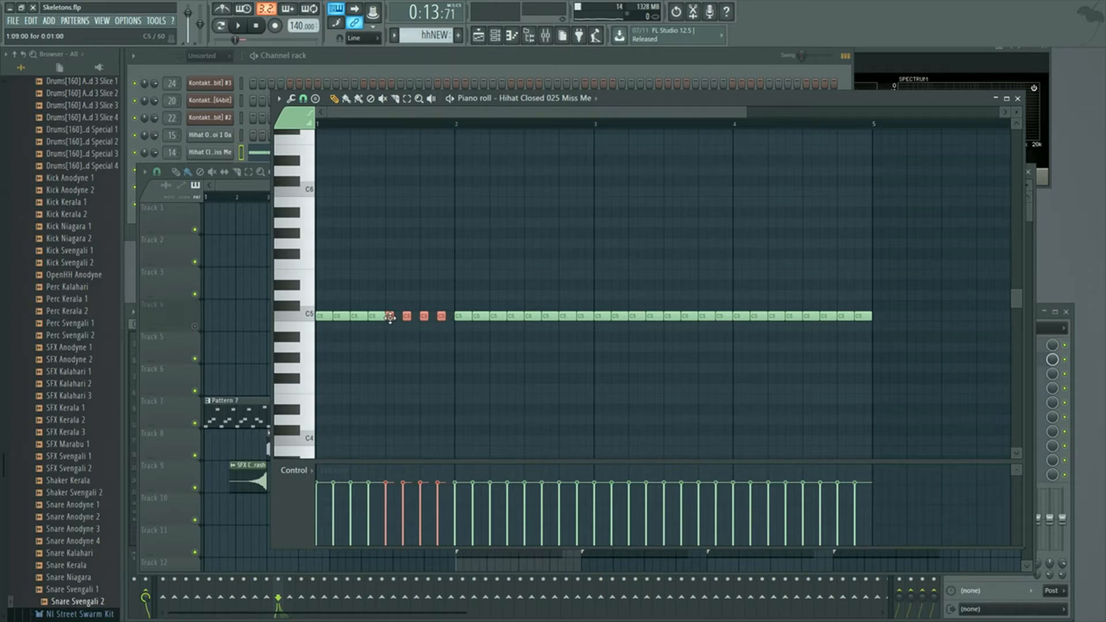
# Draw a fast roll of hi-hat notes near the end of bar two and deselect them.
pyautogui.click(239, 26)
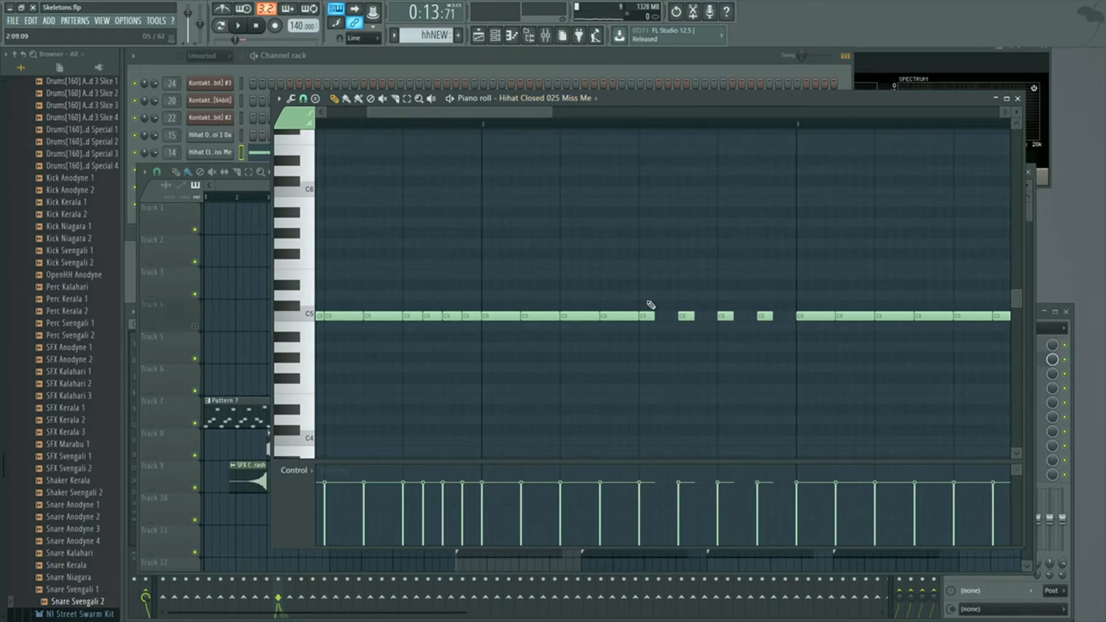
pyautogui.moveTo(638, 316); pyautogui.dragTo(768, 316)
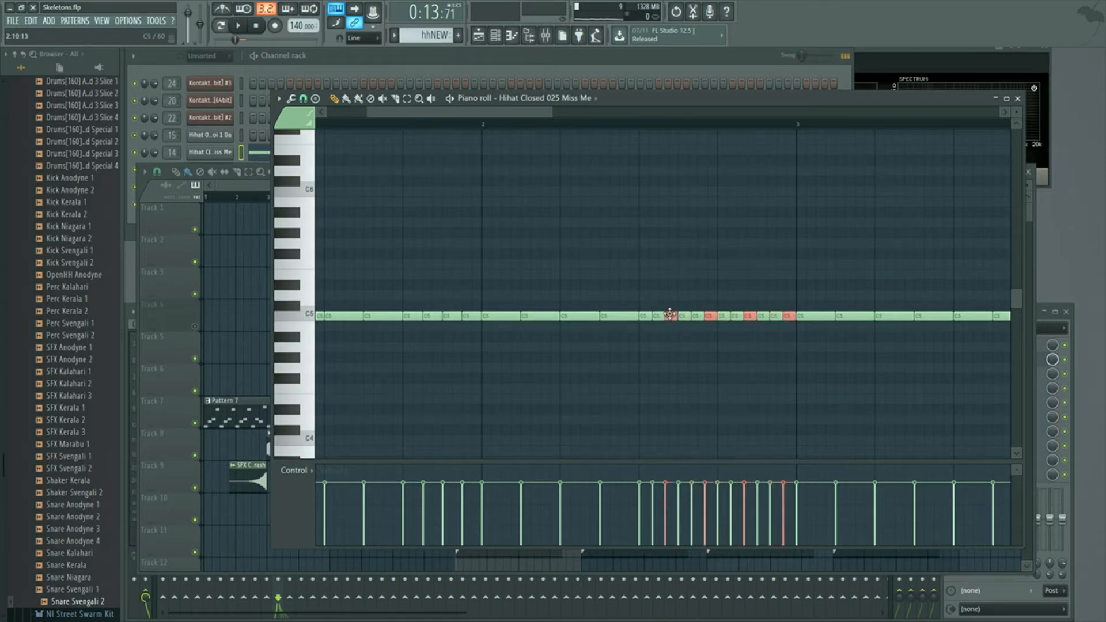
pyautogui.click(237, 26)
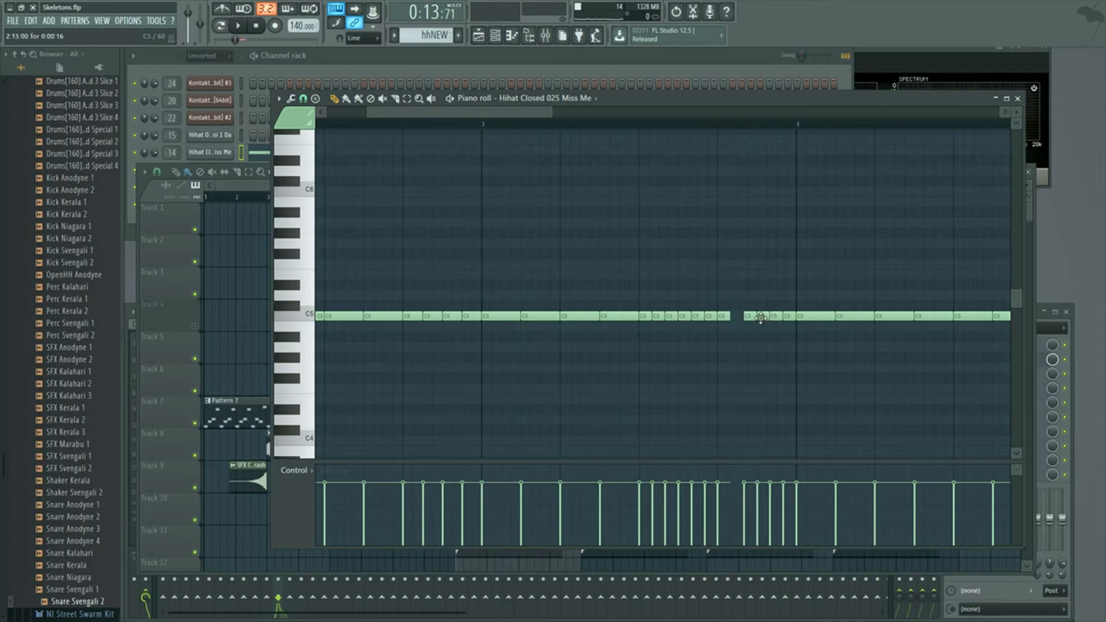
pyautogui.click(238, 25)
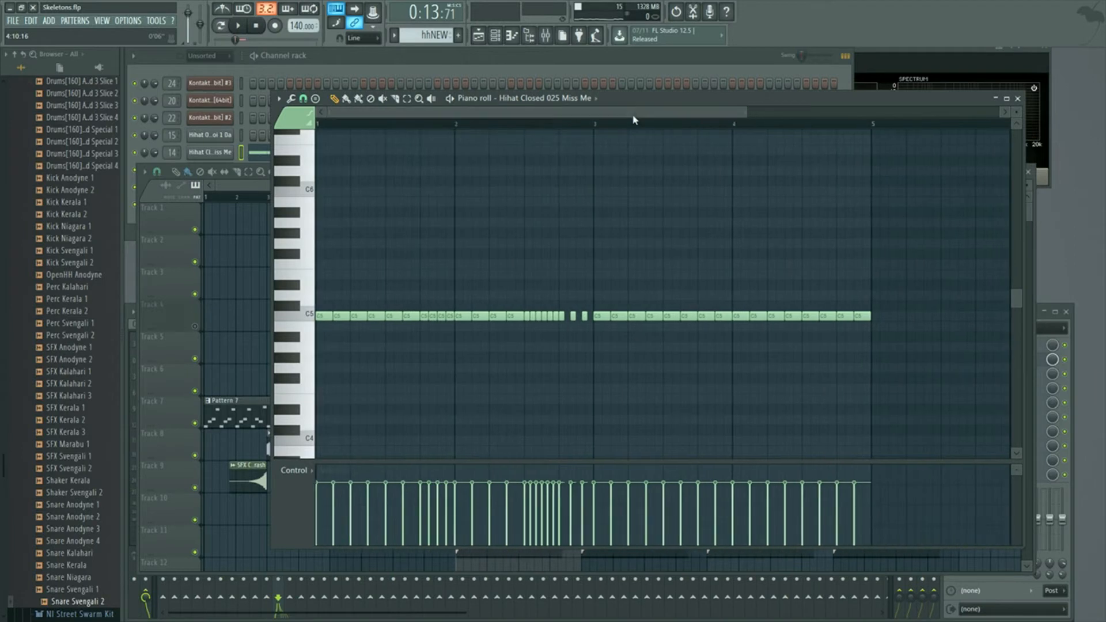
# Rework bars three and four of the hi-hat pattern with gaps and longer held notes.
pyautogui.click(239, 27)
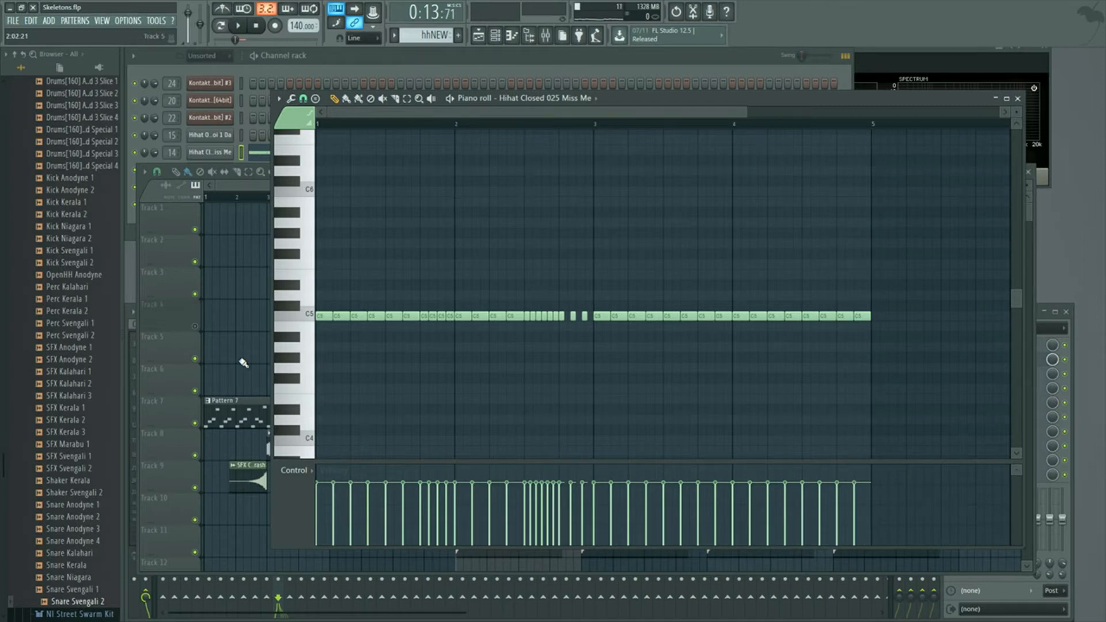
pyautogui.moveTo(319, 372)
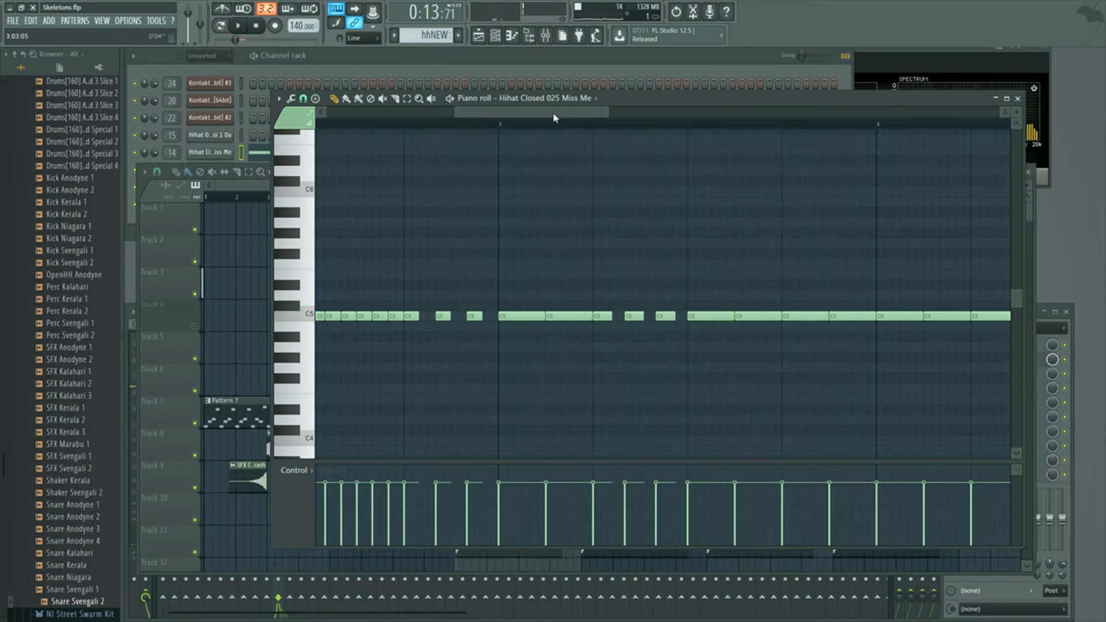
# Add short hi-hat roll notes near bar four and bring up the Playlist window.
pyautogui.click(240, 25)
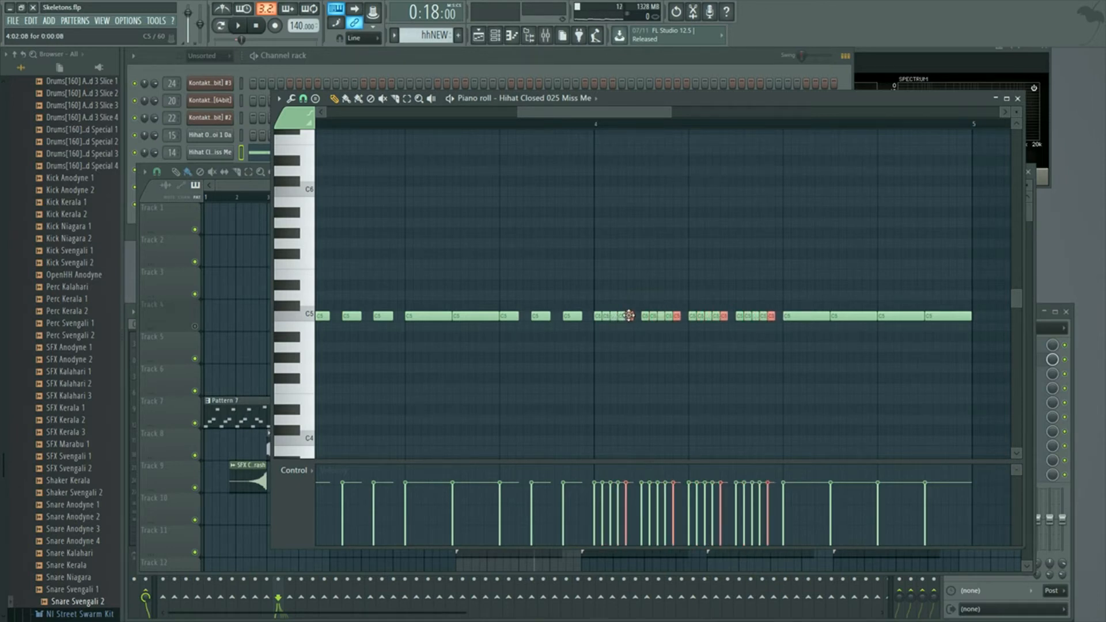
pyautogui.click(240, 27)
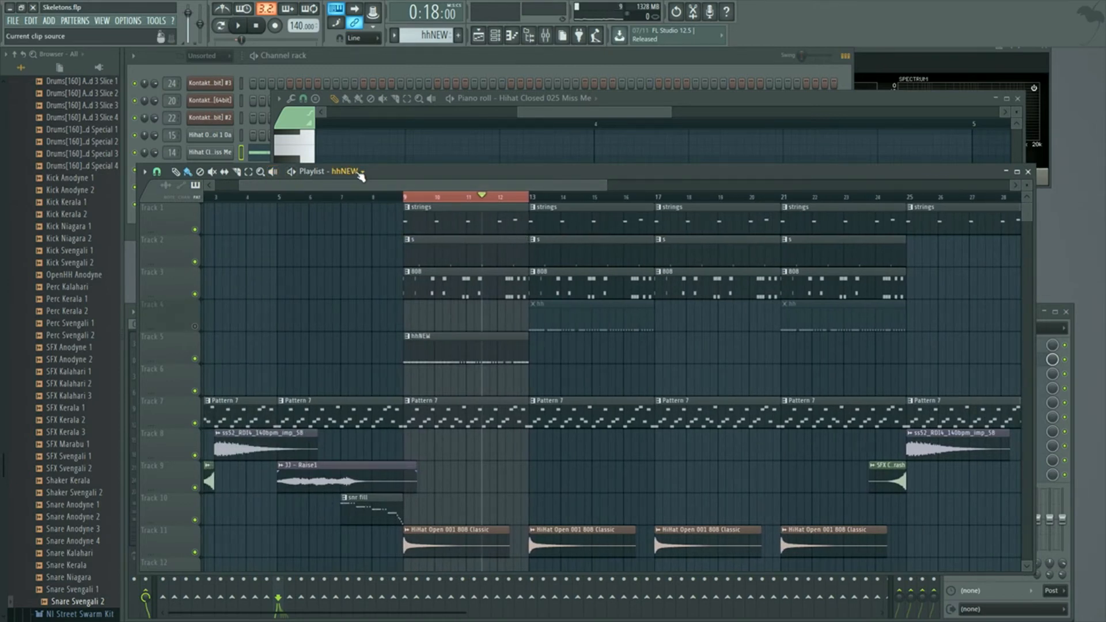
# Close the Playlist and return to the closed hi-hat piano roll.
pyautogui.click(359, 172)
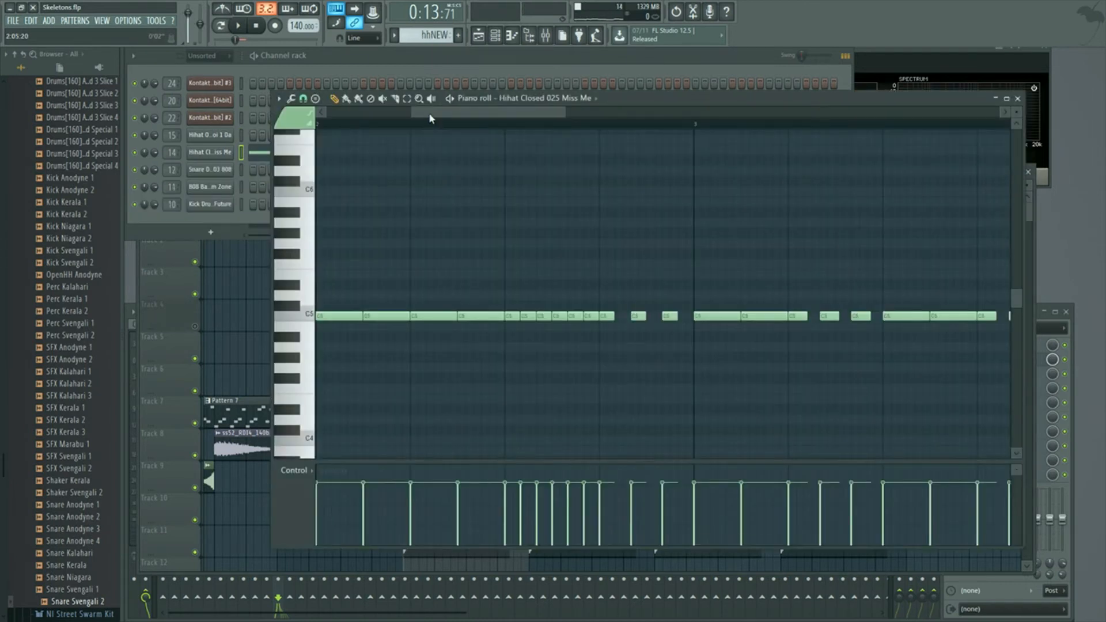
# Bring up the piano roll options' Target control list, ready to choose Note pan.
pyautogui.moveTo(429, 112); pyautogui.dragTo(574, 112)
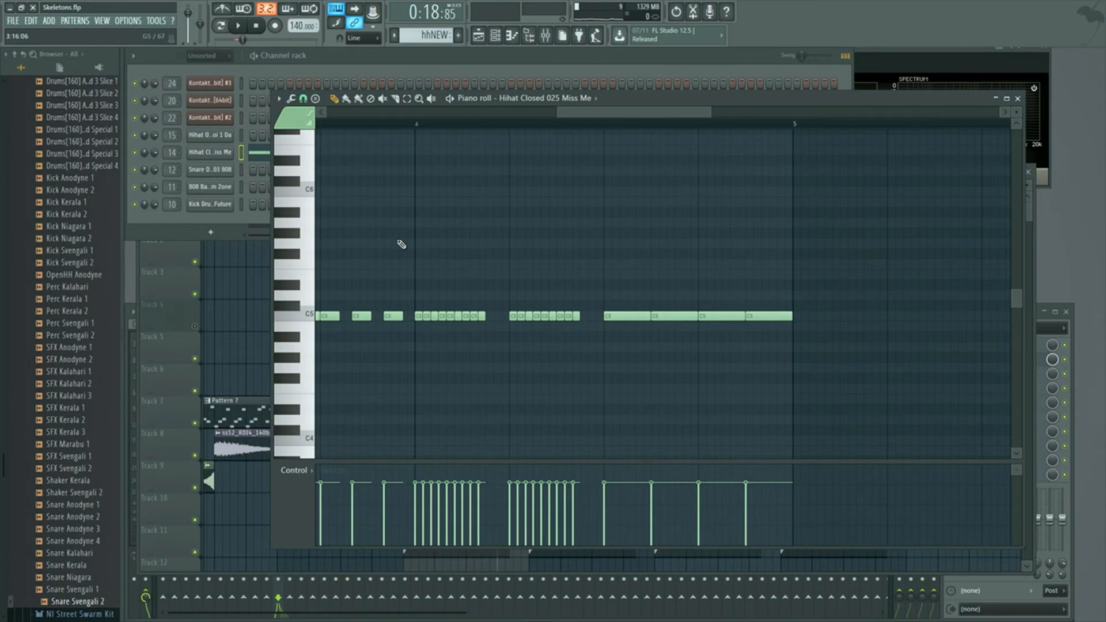
pyautogui.moveTo(471, 338)
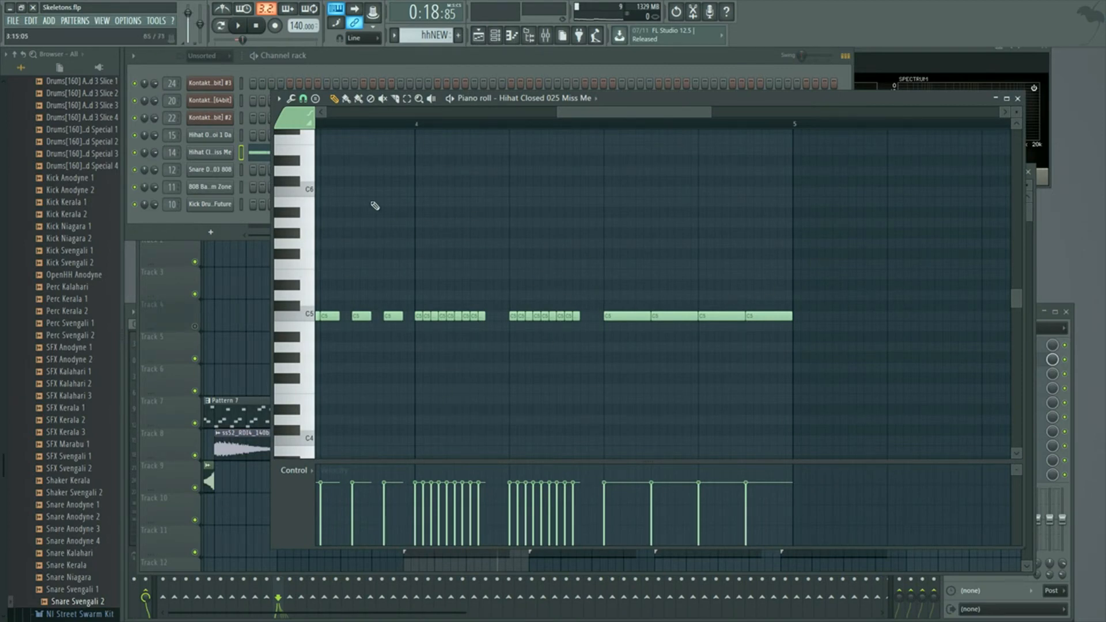
pyautogui.click(279, 98)
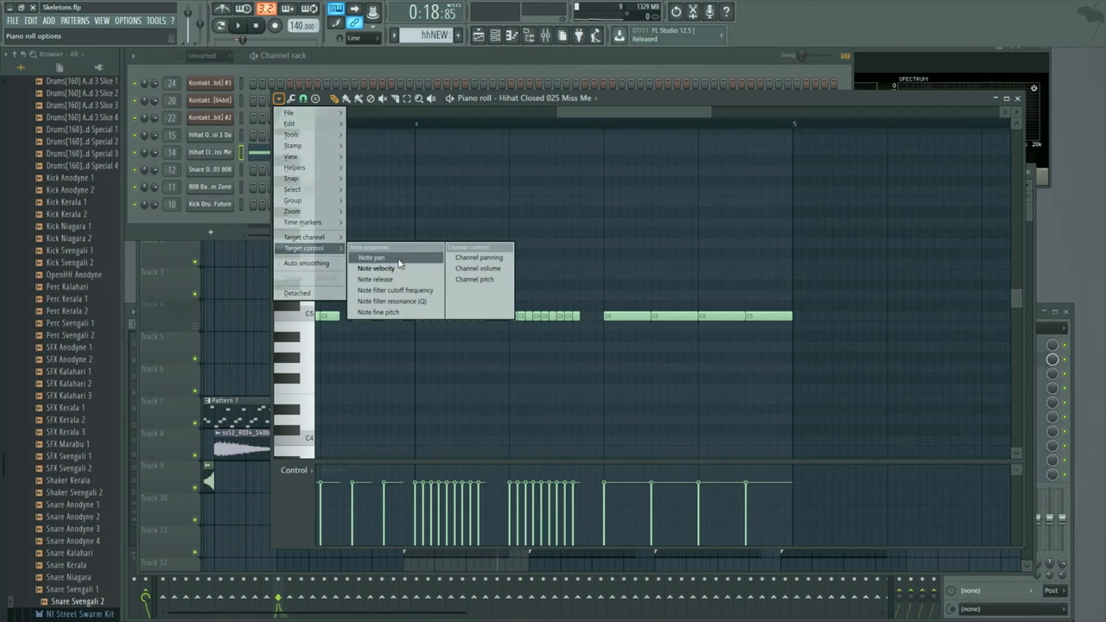
# Target Note pan in the control lane and sweep the first roll's panning from right to left.
pyautogui.click(369, 257)
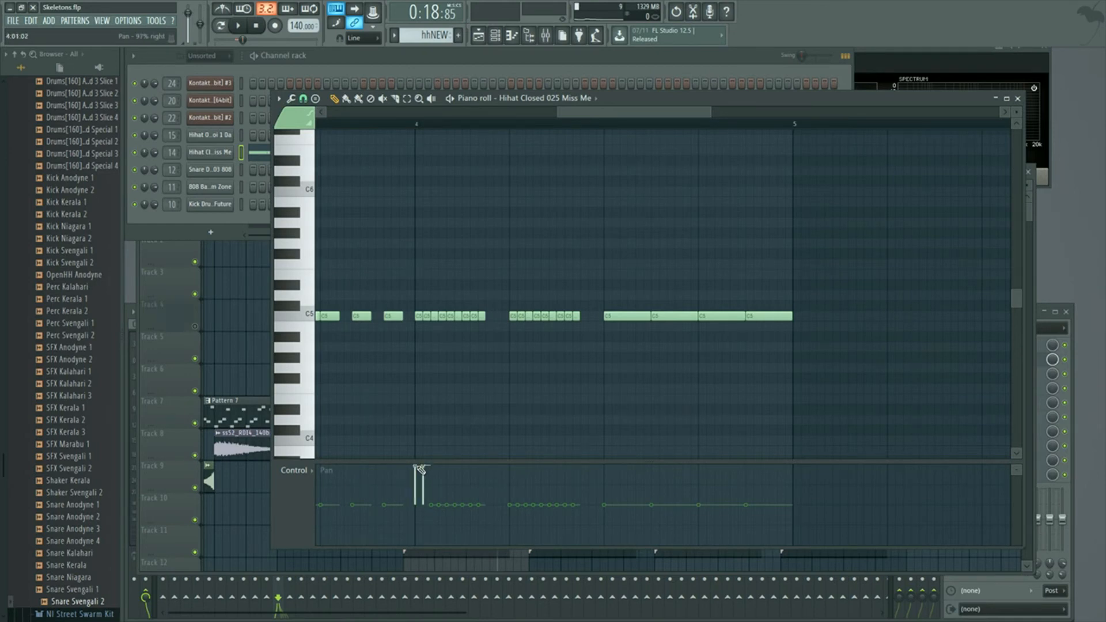
pyautogui.moveTo(420, 465); pyautogui.dragTo(452, 501)
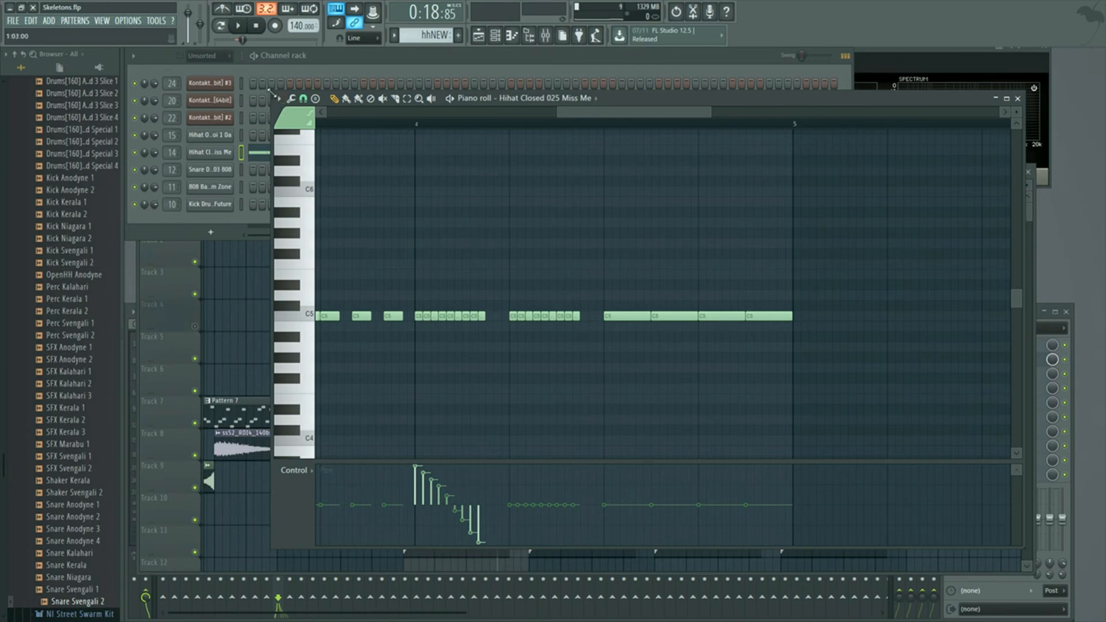
# Keep Note pan targeted and sweep the second roll's panning left to right, forming a V.
pyautogui.click(278, 98)
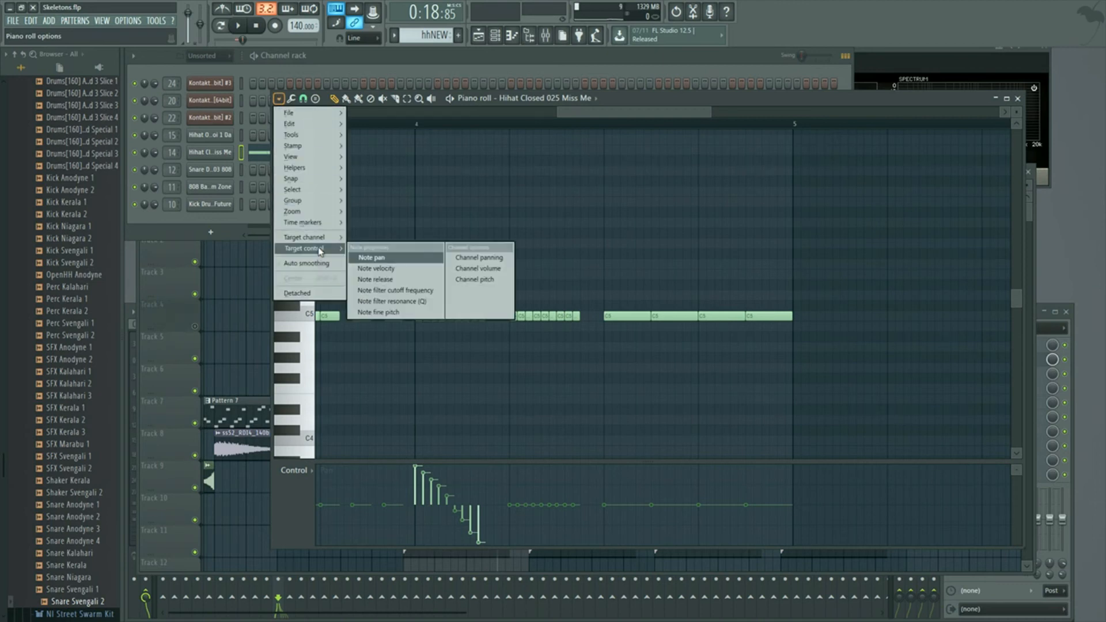
pyautogui.moveTo(478, 257)
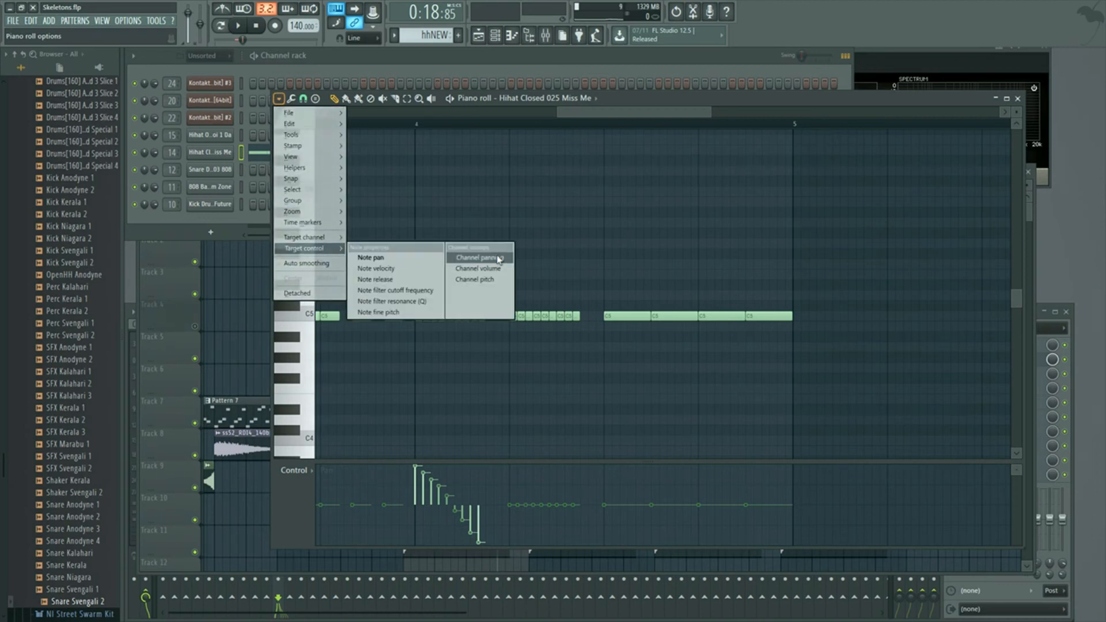
pyautogui.moveTo(494, 295)
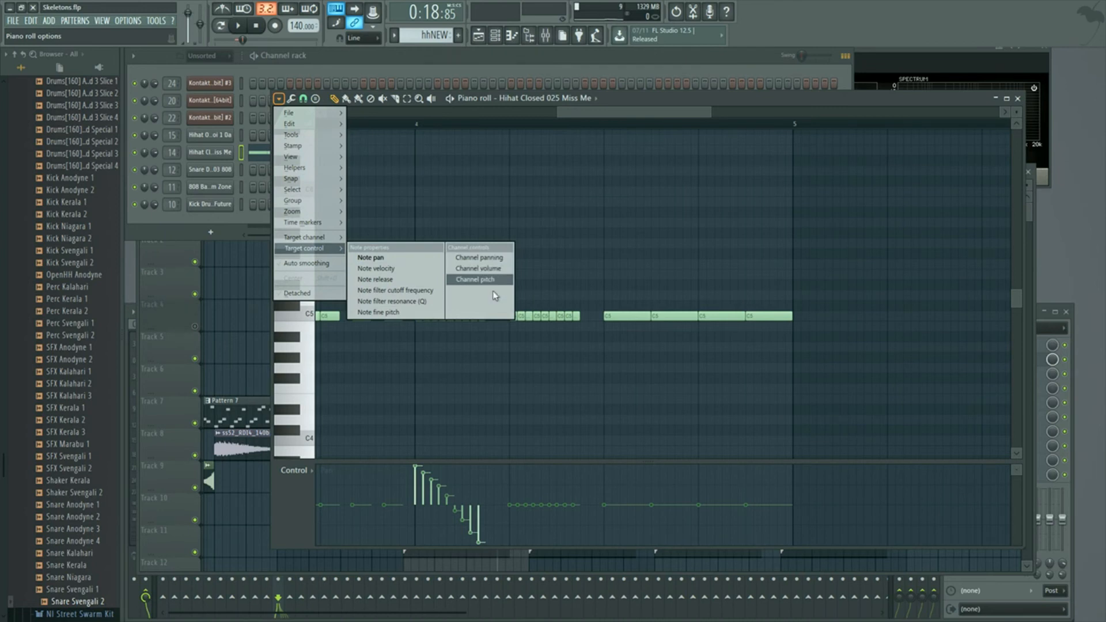
pyautogui.click(479, 280)
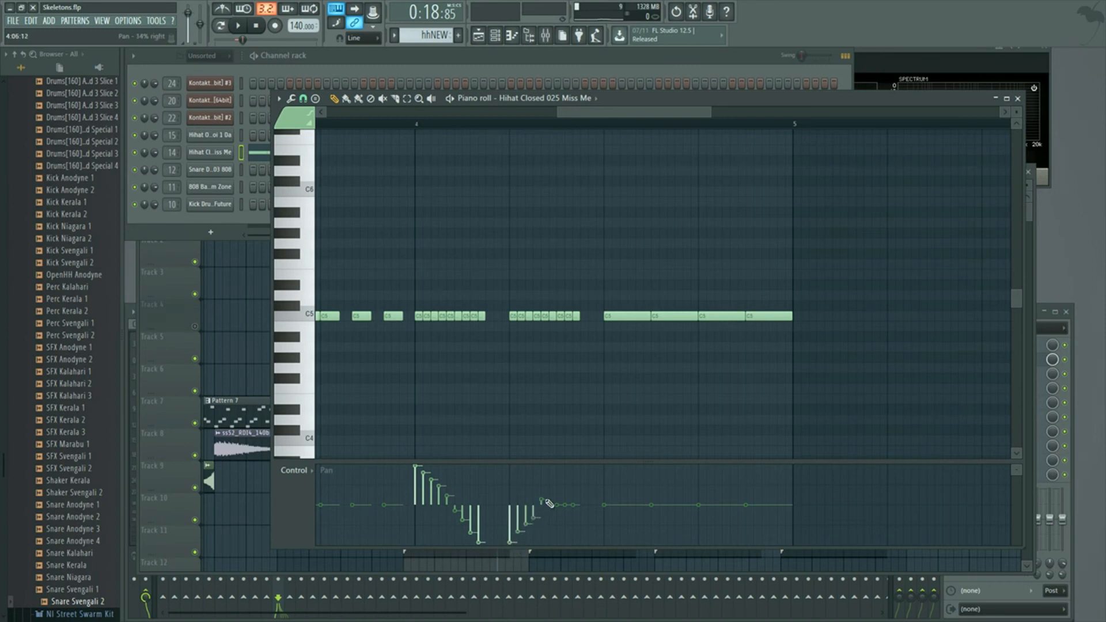
pyautogui.moveTo(547, 502); pyautogui.dragTo(579, 469)
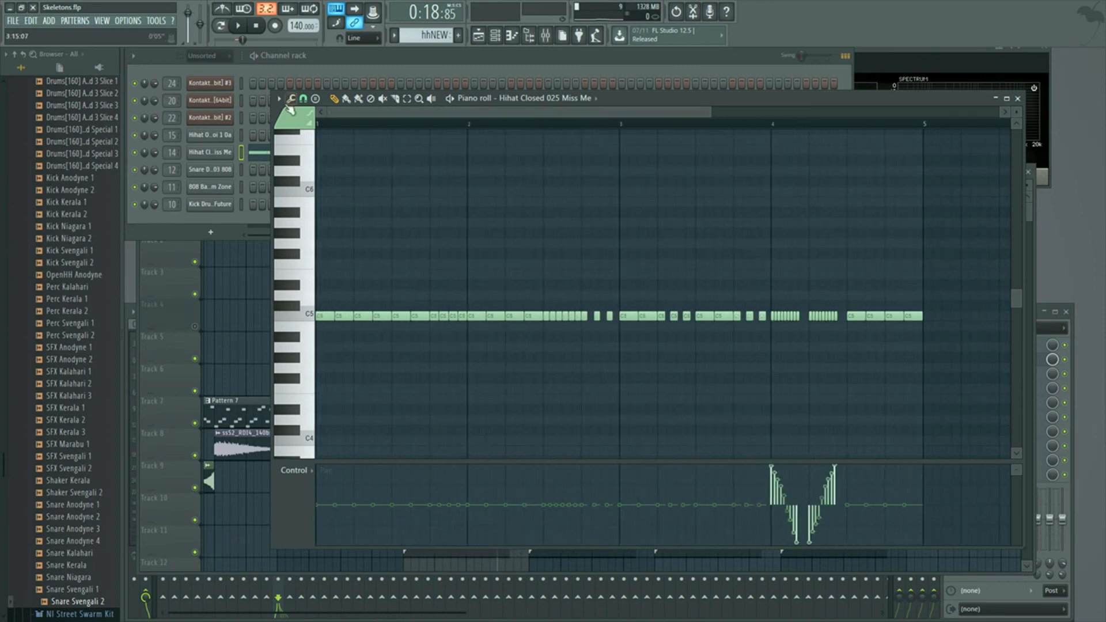
# Audition the panned loop, then switch to the Hihat Open piano roll and show its options menu.
pyautogui.click(238, 27)
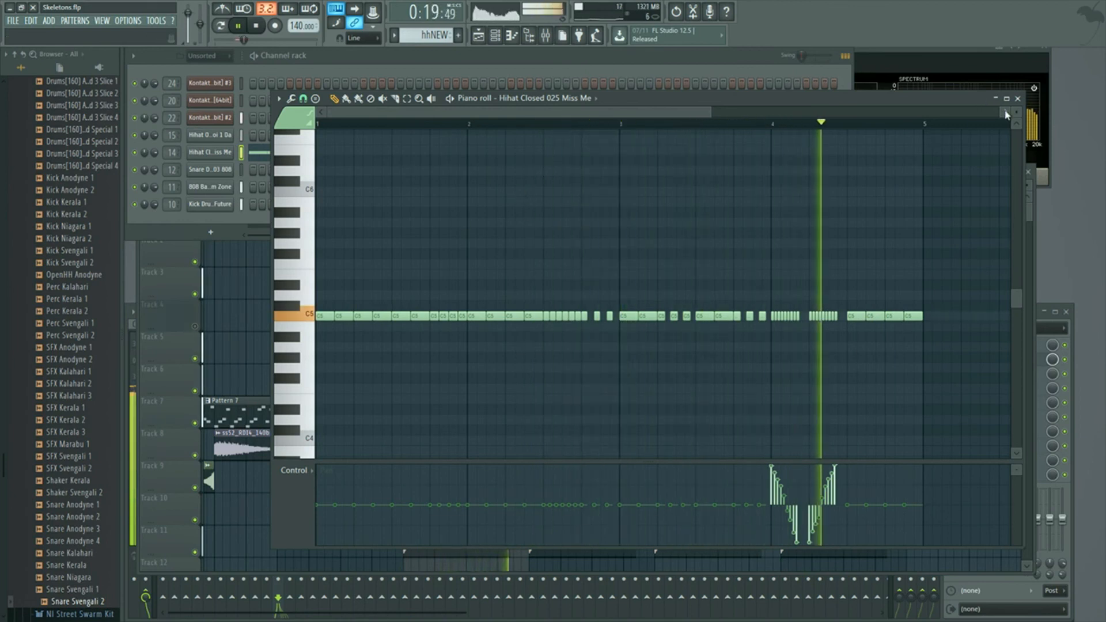
pyautogui.click(1017, 98)
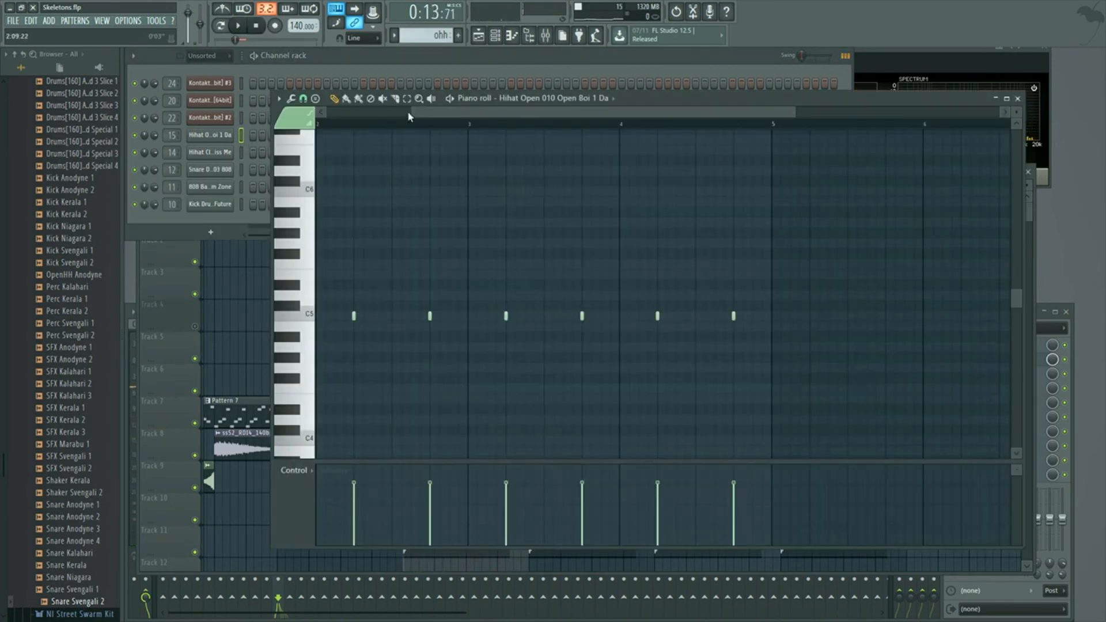
pyautogui.click(278, 99)
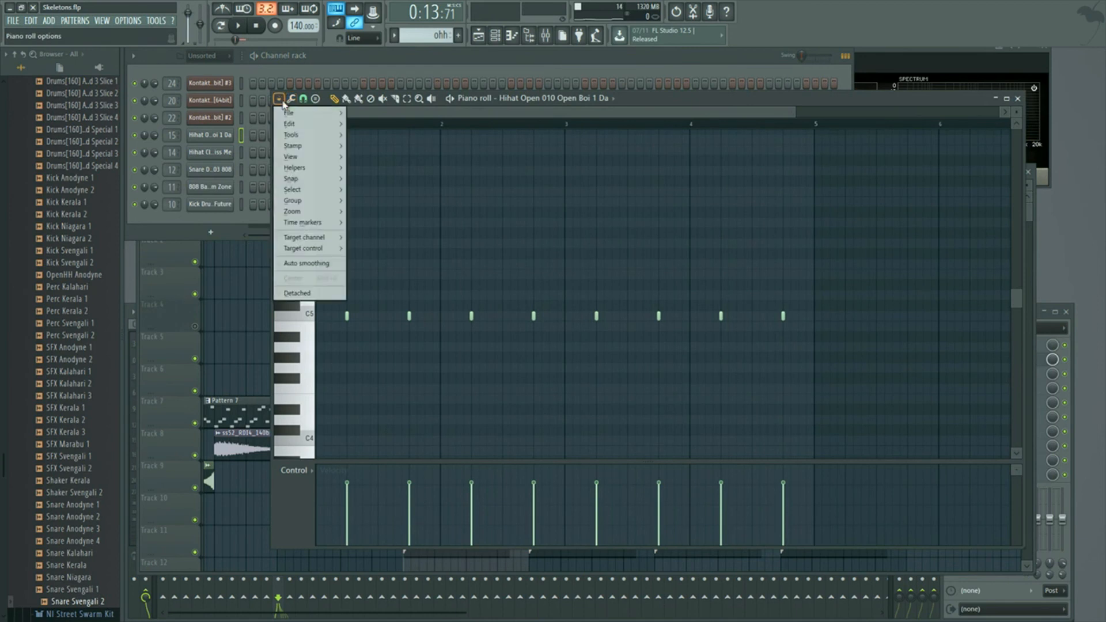